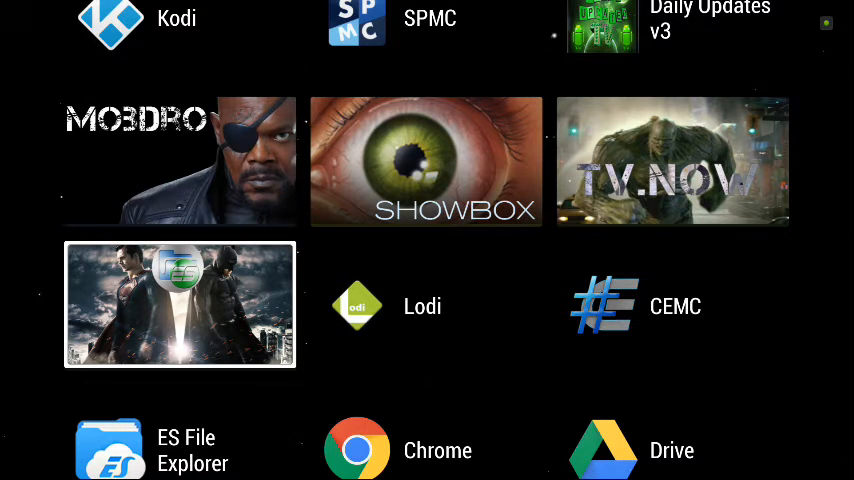
Step: Launch ES File Explorer from the Android TV launcher's app grid
{"action": "left_click", "coordinate": [110, 448]}
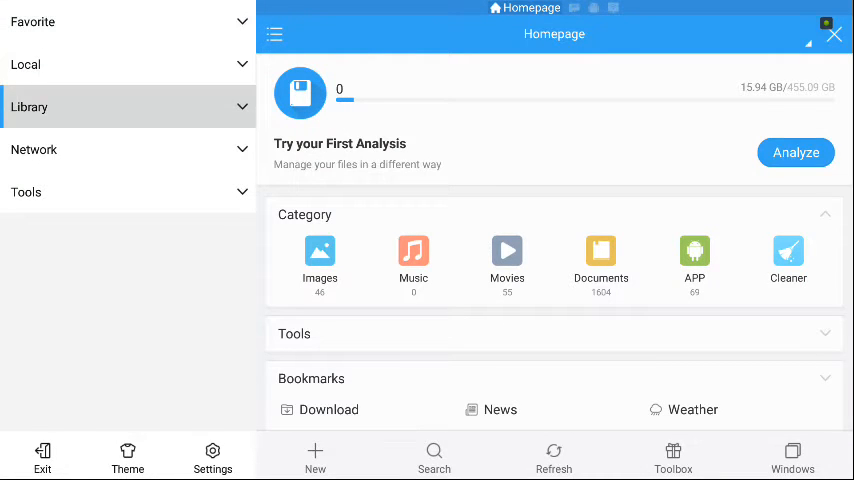
Step: Show the Cloud page under Network, listing the two linked Google Drive accounts
{"action": "left_click", "coordinate": [34, 150]}
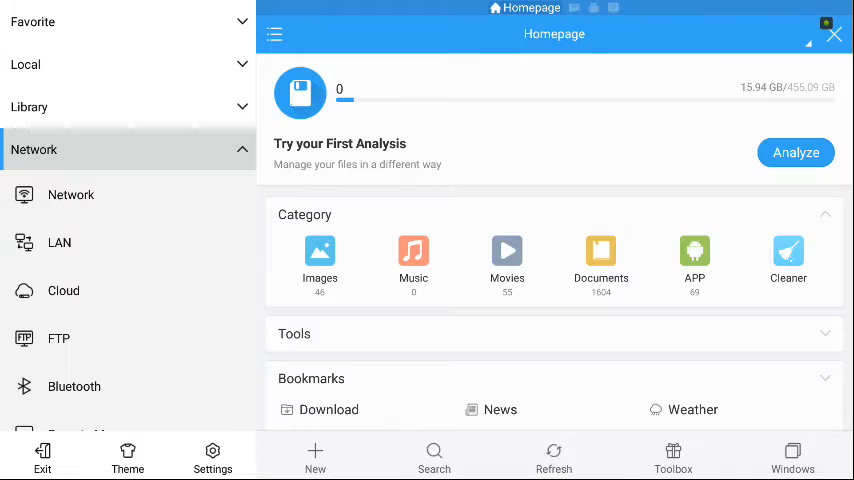
{"action": "left_click", "coordinate": [64, 290]}
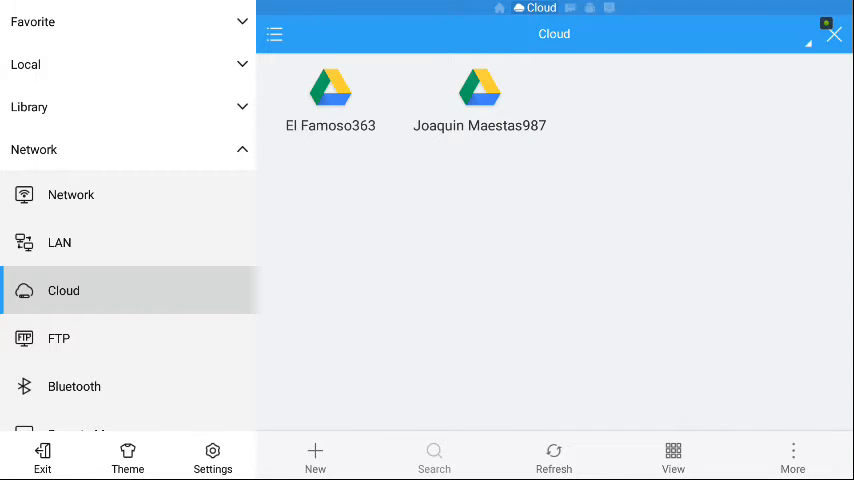
{"action": "left_click", "coordinate": [58, 338]}
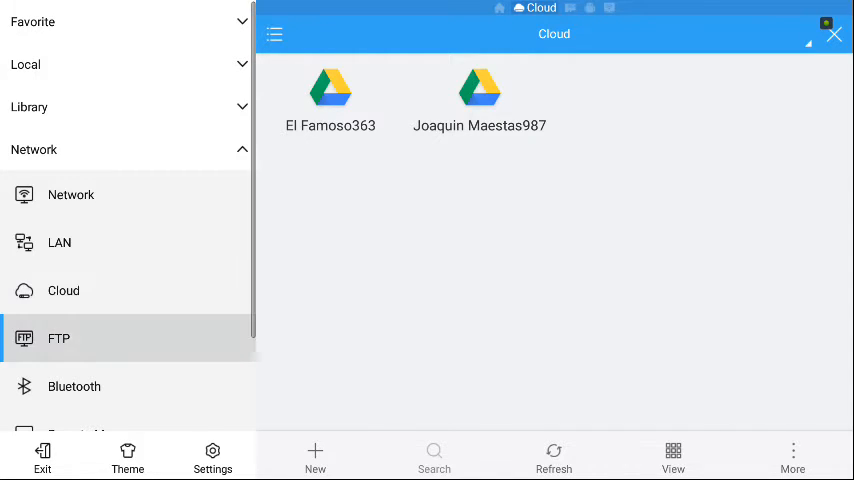
{"action": "scroll", "scroll_direction": "down", "scroll_amount": 3}
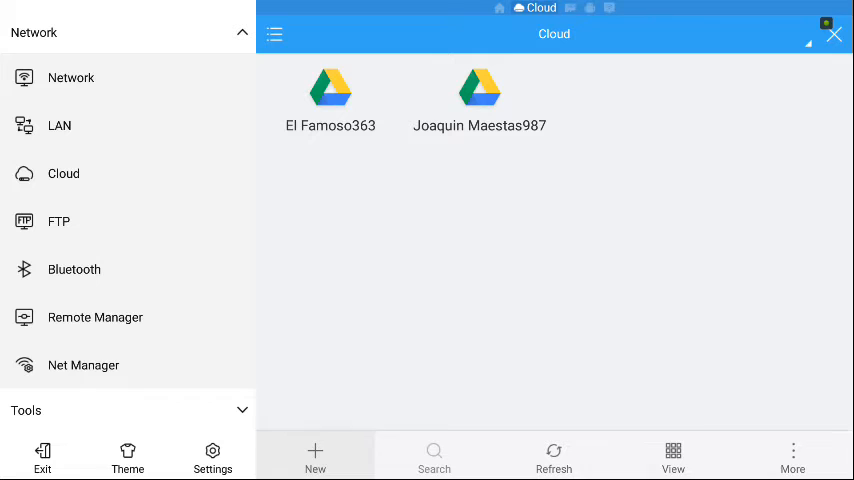
{"action": "left_click", "coordinate": [316, 456]}
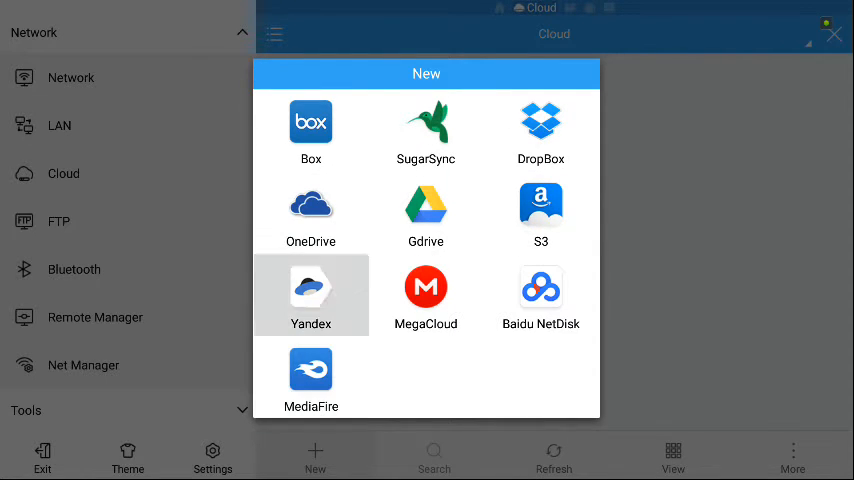
{"action": "mouse_move", "coordinate": [424, 212]}
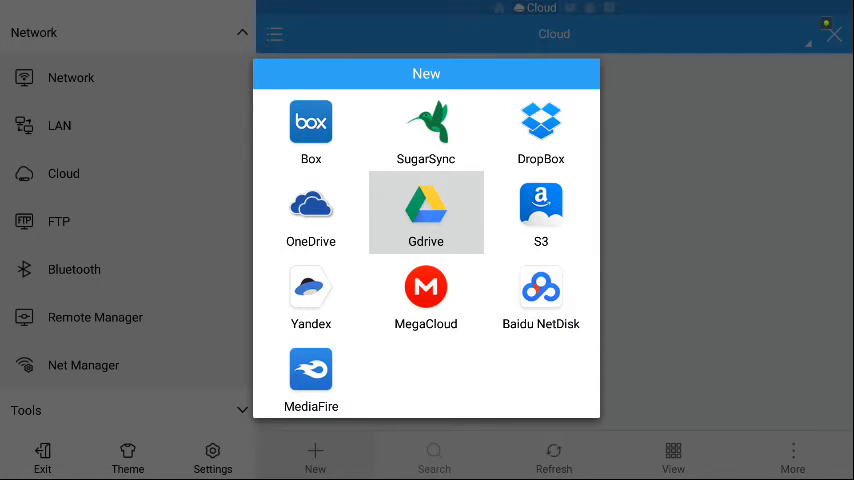
{"action": "left_click", "coordinate": [424, 212]}
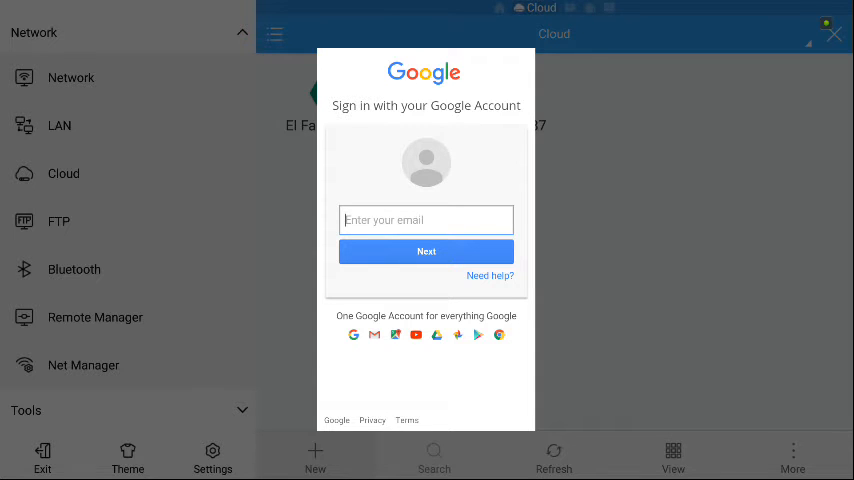
{"action": "left_click", "coordinate": [834, 32]}
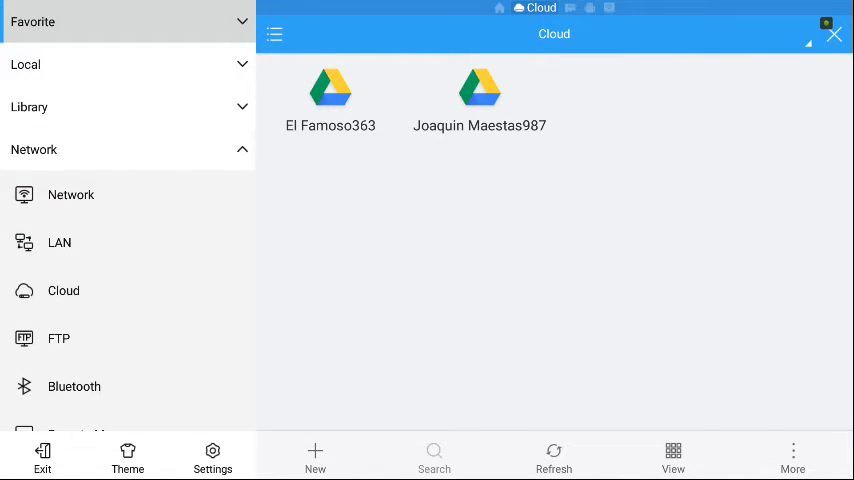
Step: Enter the first Google Drive account (El Famoso363) to browse its files
{"action": "left_click", "coordinate": [330, 96]}
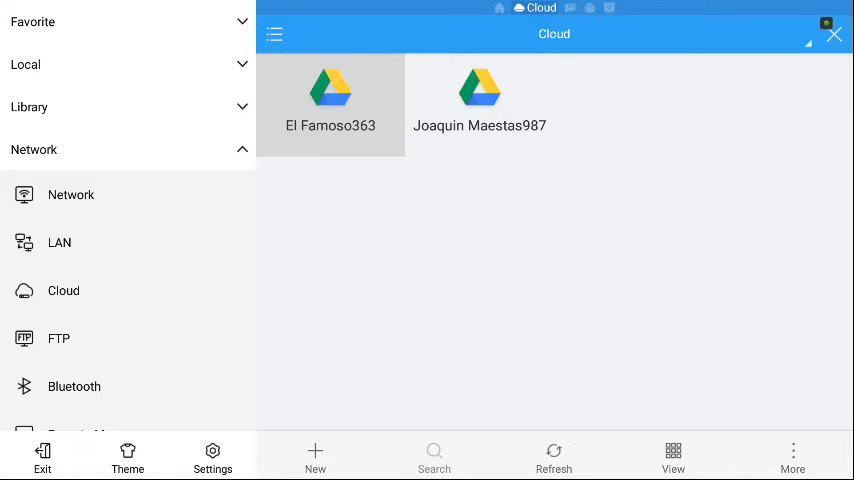
{"action": "double_click", "coordinate": [330, 96]}
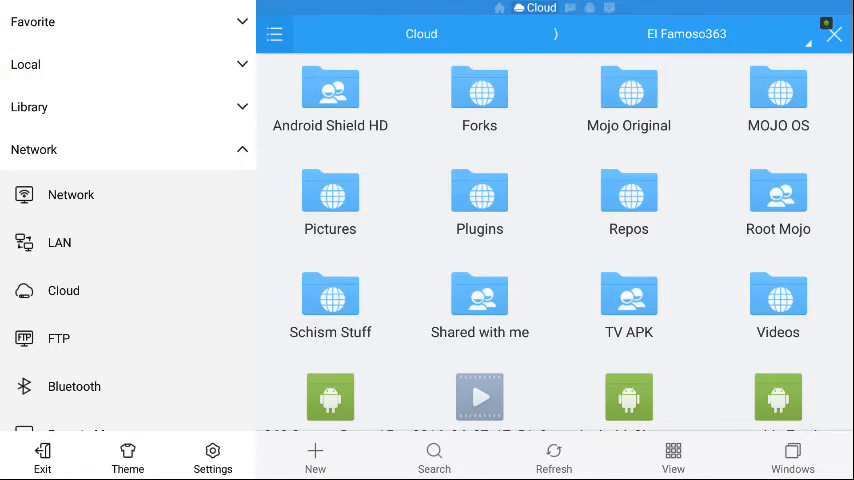
{"action": "left_click", "coordinate": [478, 200]}
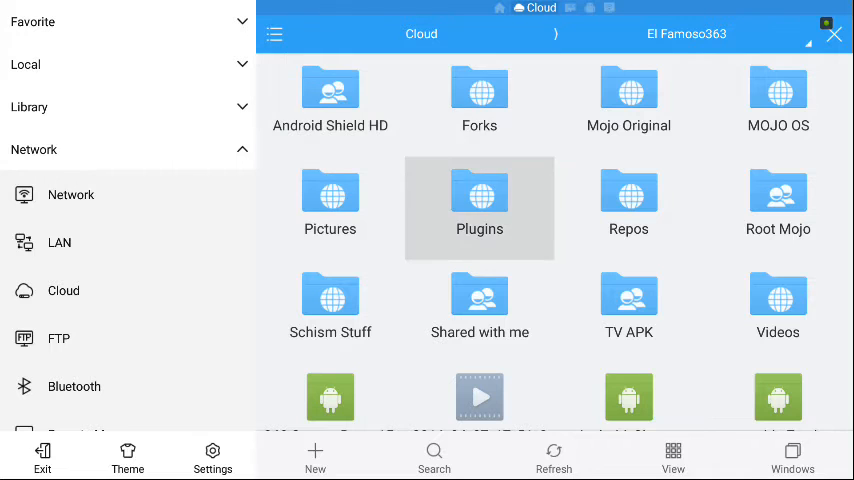
Step: Locate mobdro.apk further down the list and show its Properties with the Install option
{"action": "scroll", "scroll_direction": "down", "scroll_amount": 3}
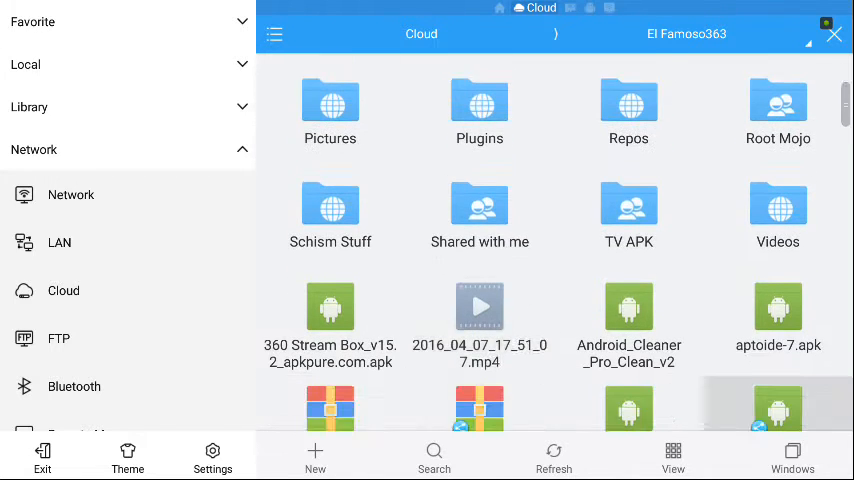
{"action": "scroll", "scroll_direction": "down", "scroll_amount": 3}
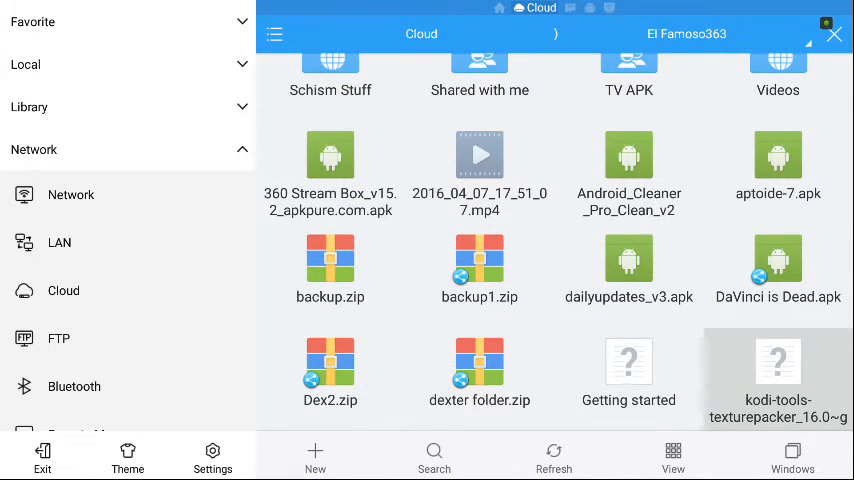
{"action": "scroll", "scroll_direction": "down", "scroll_amount": 3}
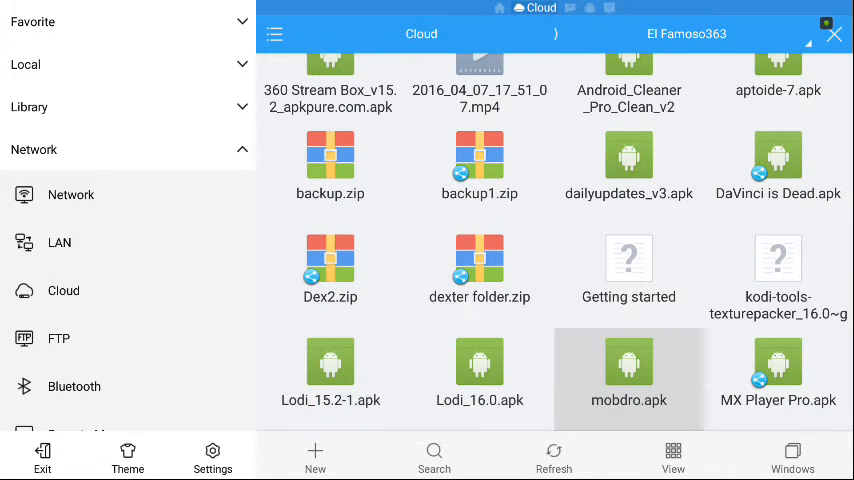
{"action": "double_click", "coordinate": [628, 364]}
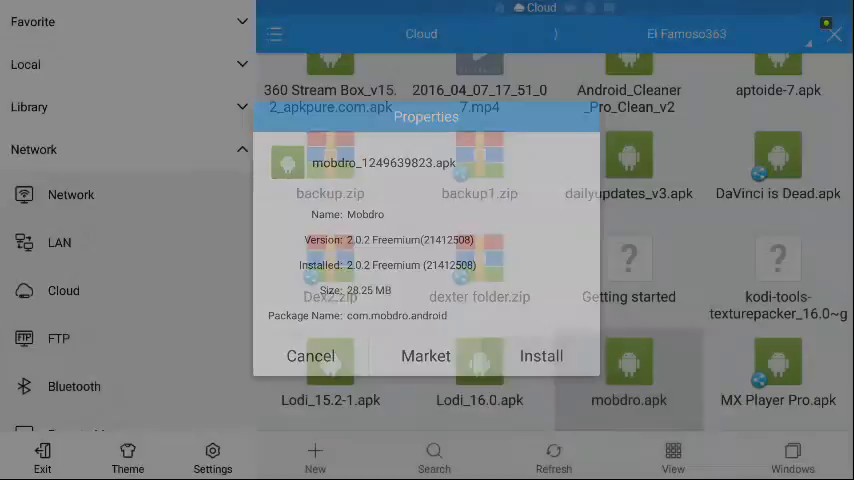
Step: Install the Mobdro update from the APK and launch the app once 'App installed' appears
{"action": "left_click", "coordinate": [540, 356]}
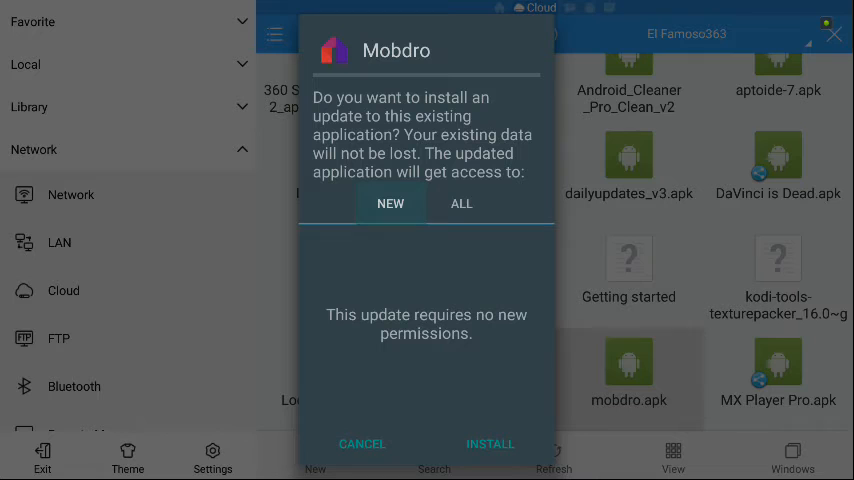
{"action": "left_click", "coordinate": [490, 444]}
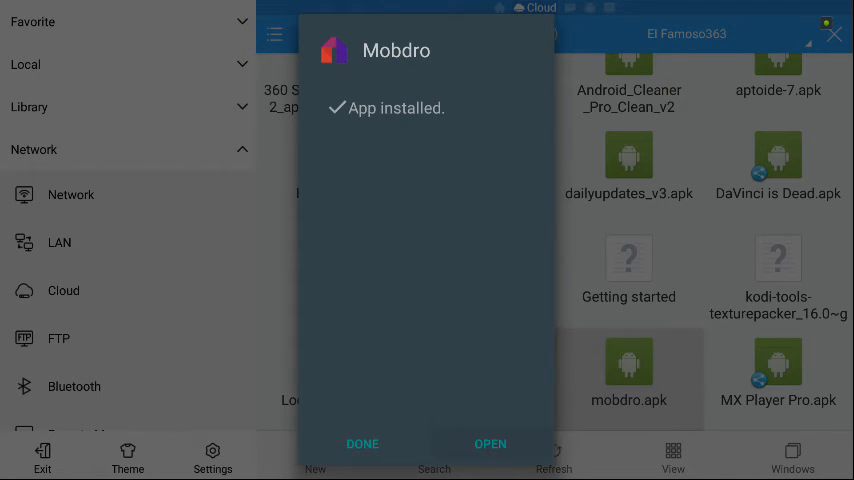
{"action": "left_click", "coordinate": [490, 444]}
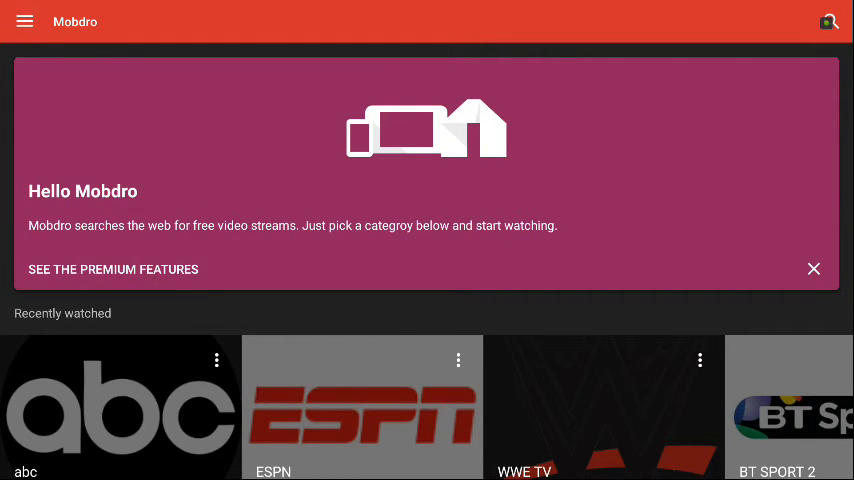
Step: Reveal Mobdro's navigation menu listing Categories, Favorites, Recently watched and Downloads
{"action": "scroll", "scroll_direction": "down", "scroll_amount": 3}
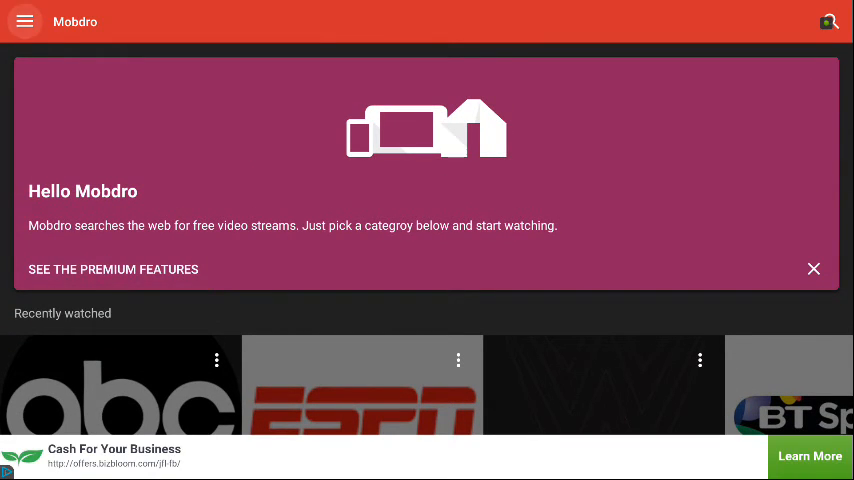
{"action": "left_click", "coordinate": [24, 20]}
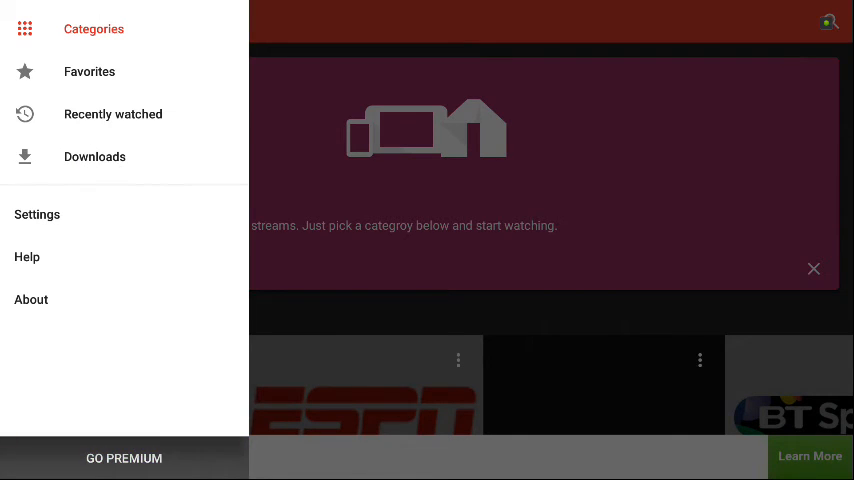